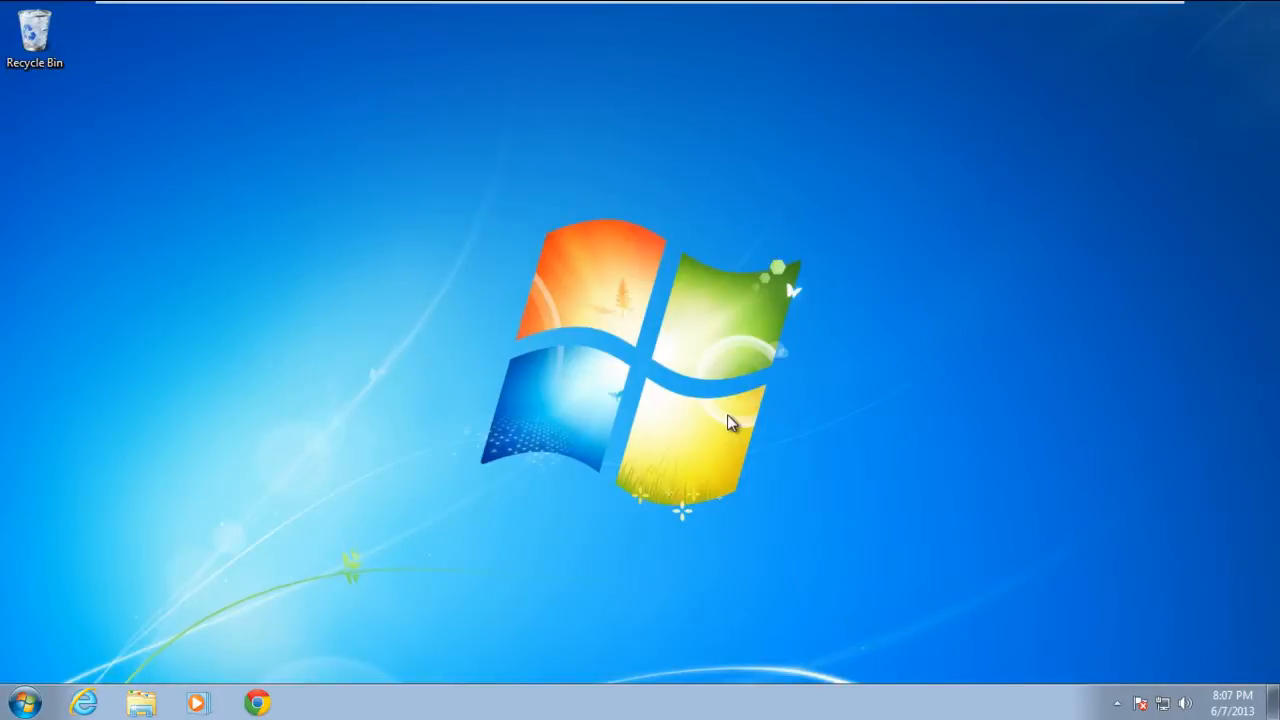
Launch regedit from the Run dialog and approve the User Account Control prompt
{"action": "left_click", "coordinate": [34, 30]}
{"action": "type", "text": "regedit"}
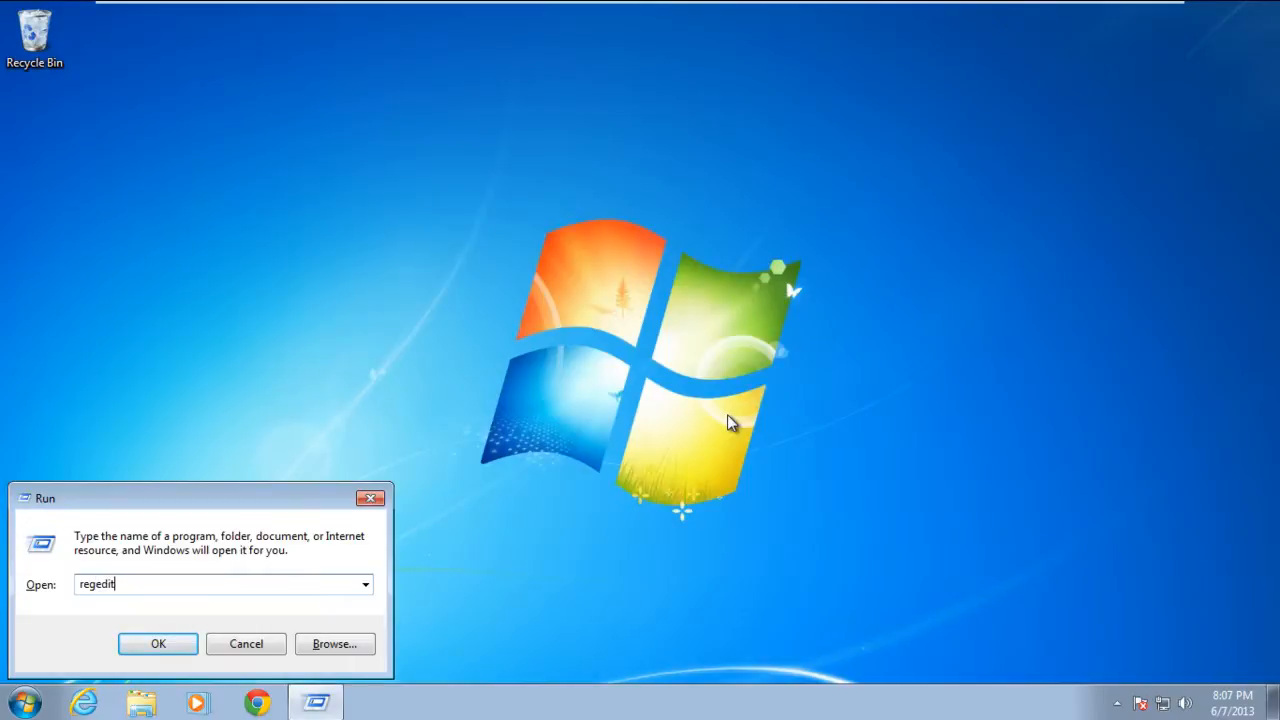
{"action": "left_click", "coordinate": [157, 643]}
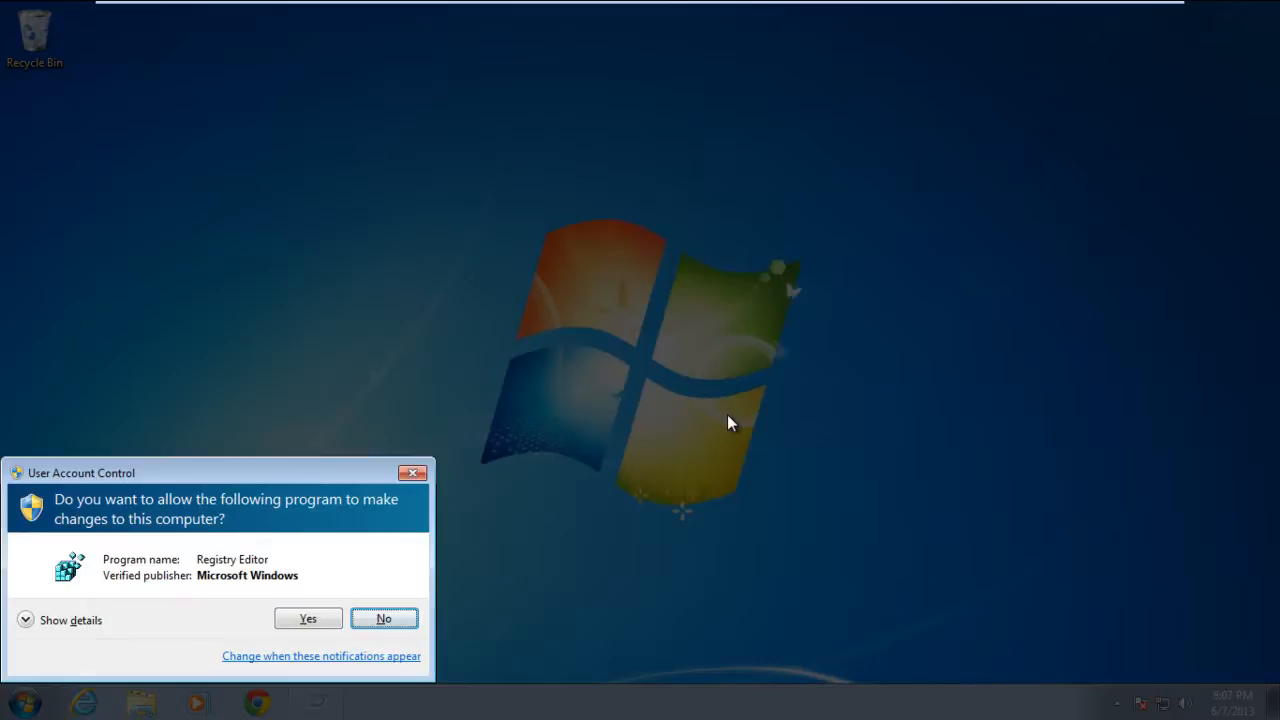
{"action": "left_click", "coordinate": [307, 618]}
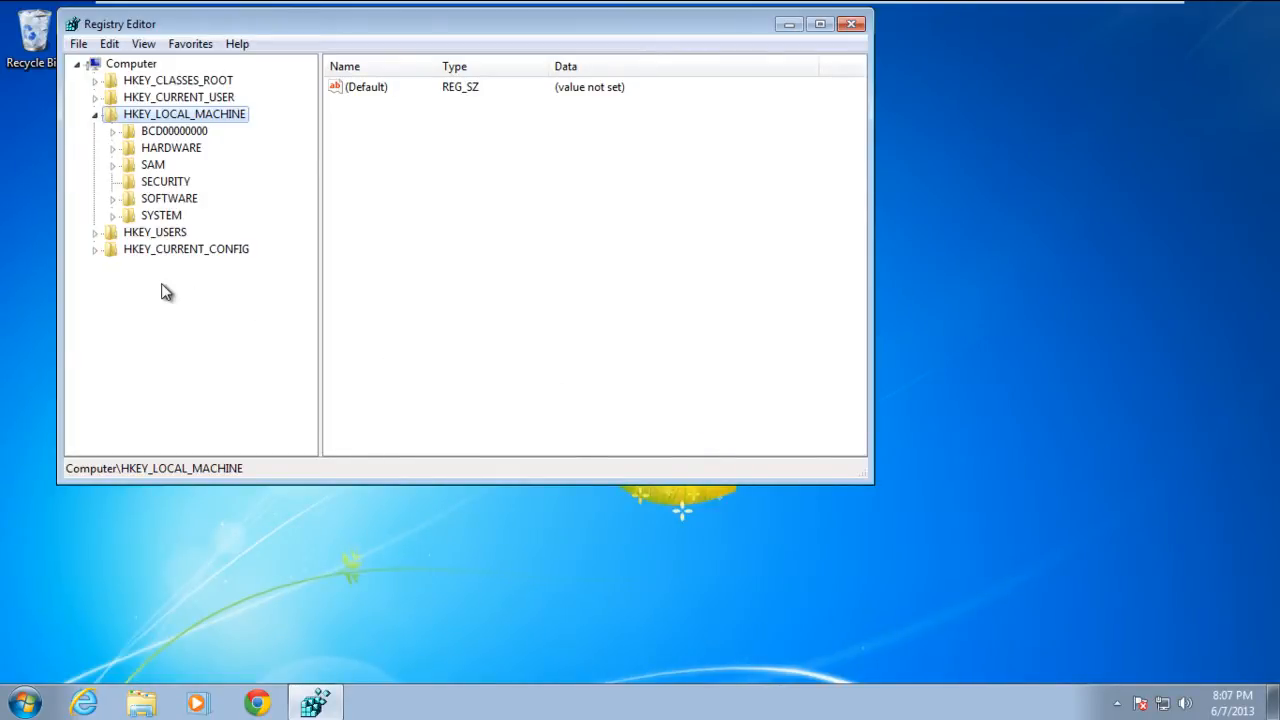
Navigate to SYSTEM\...\Terminal Server\WinStations\RDP-Tcp and scroll to PortNumber (3389)
{"action": "left_click", "coordinate": [114, 215]}
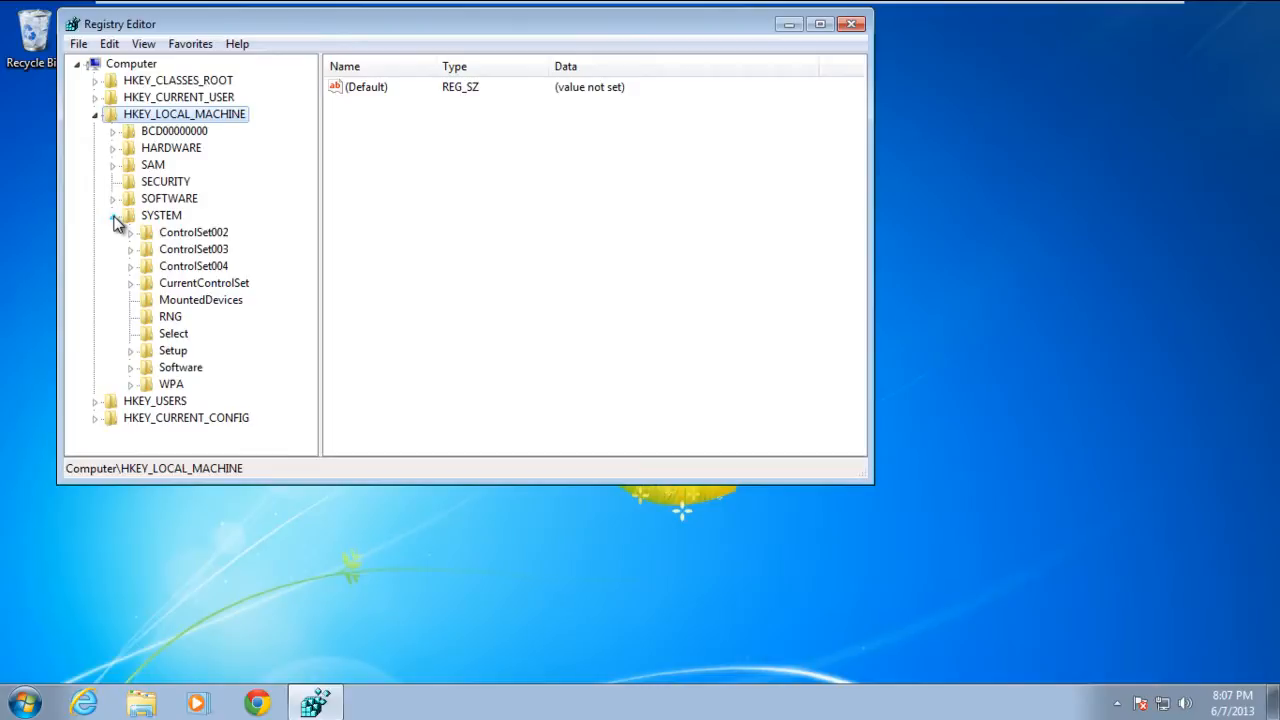
{"action": "left_click", "coordinate": [131, 283]}
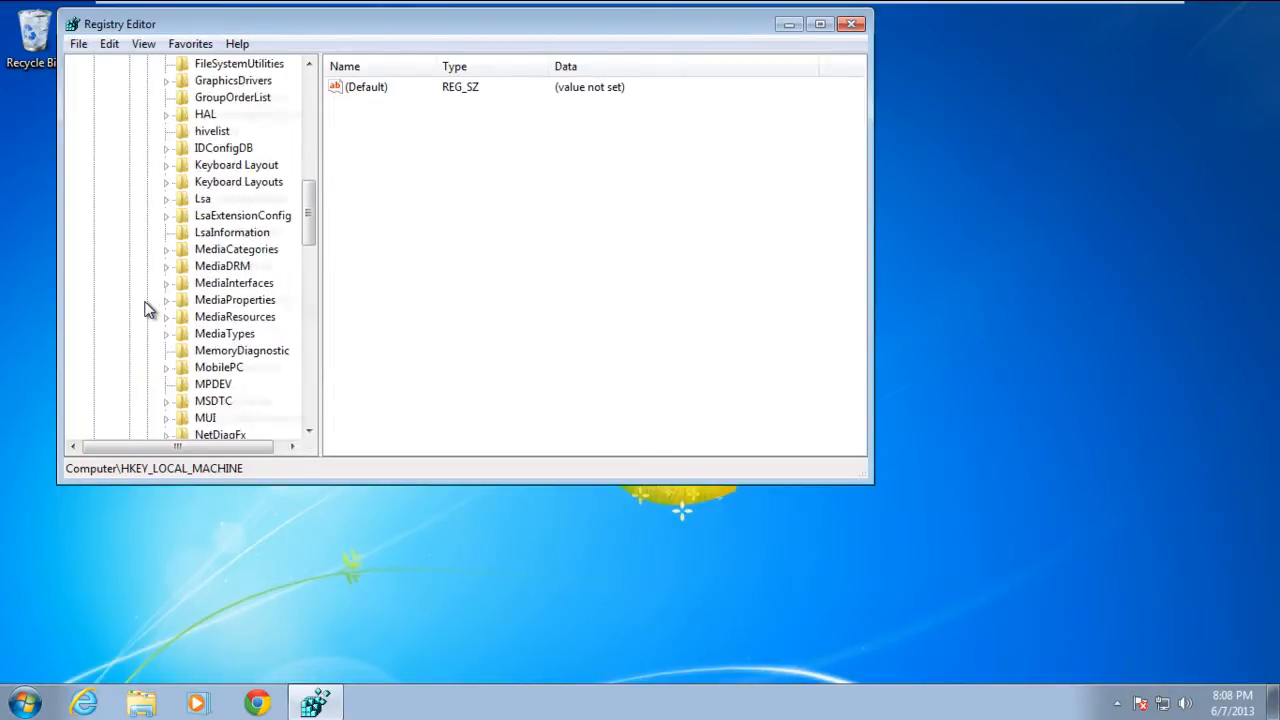
{"action": "scroll", "scroll_direction": "down", "scroll_amount": 3}
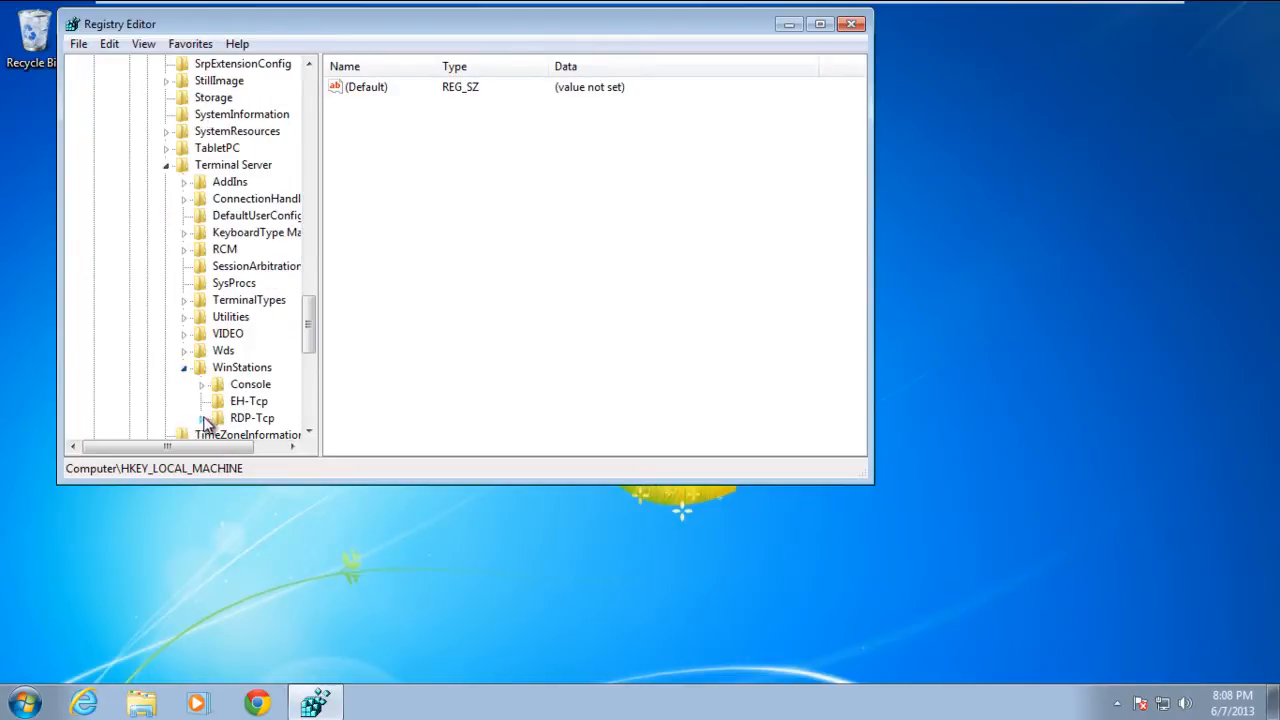
{"action": "left_click", "coordinate": [252, 417]}
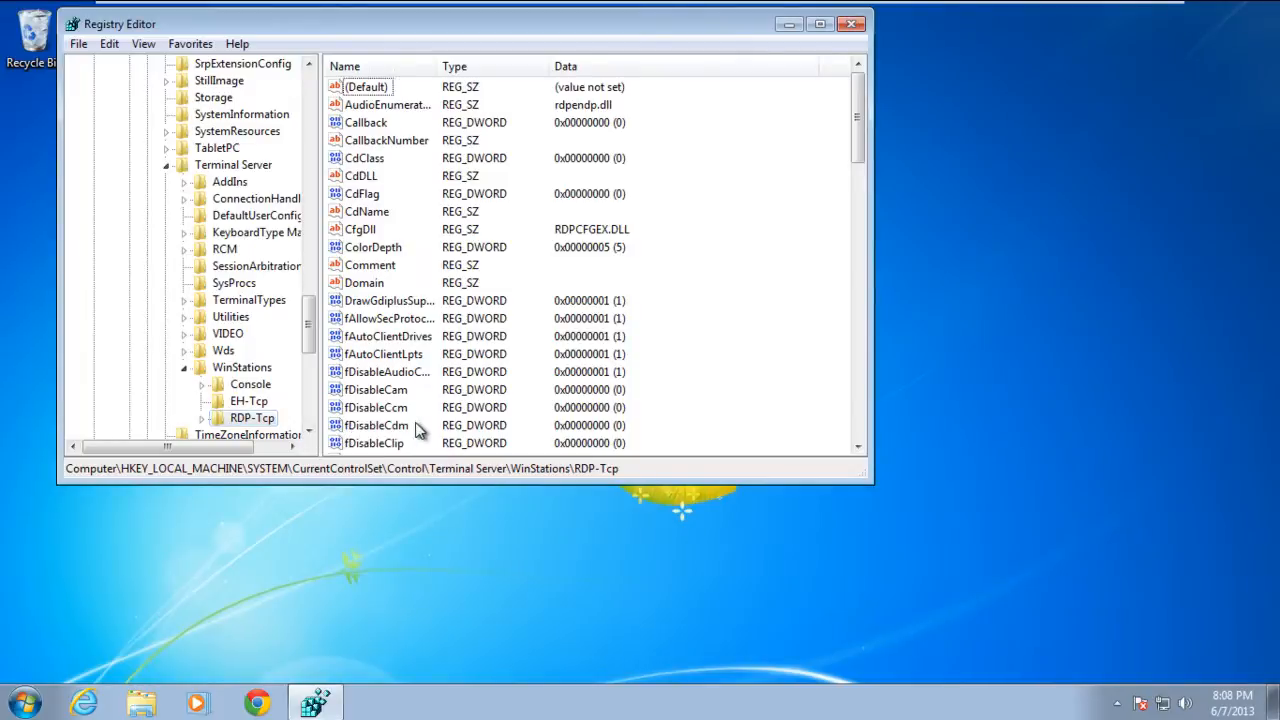
{"action": "scroll", "scroll_direction": "down", "scroll_amount": 3}
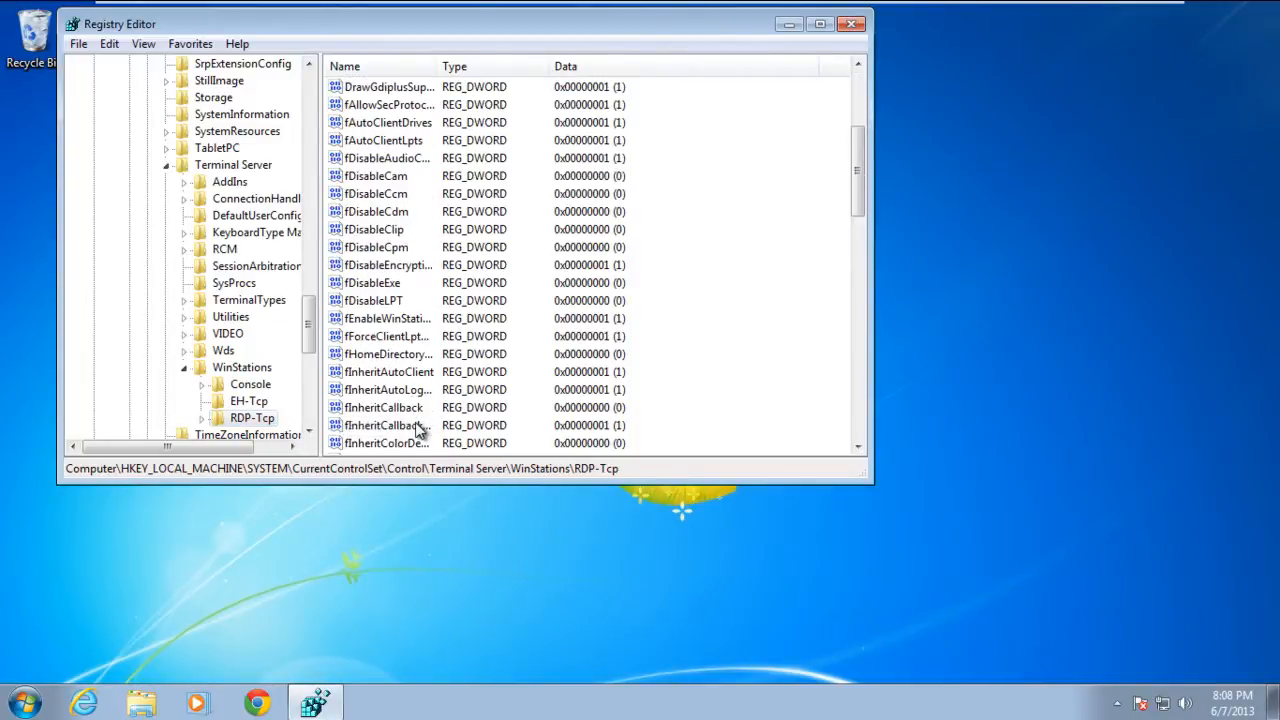
{"action": "scroll", "scroll_direction": "down", "scroll_amount": 3}
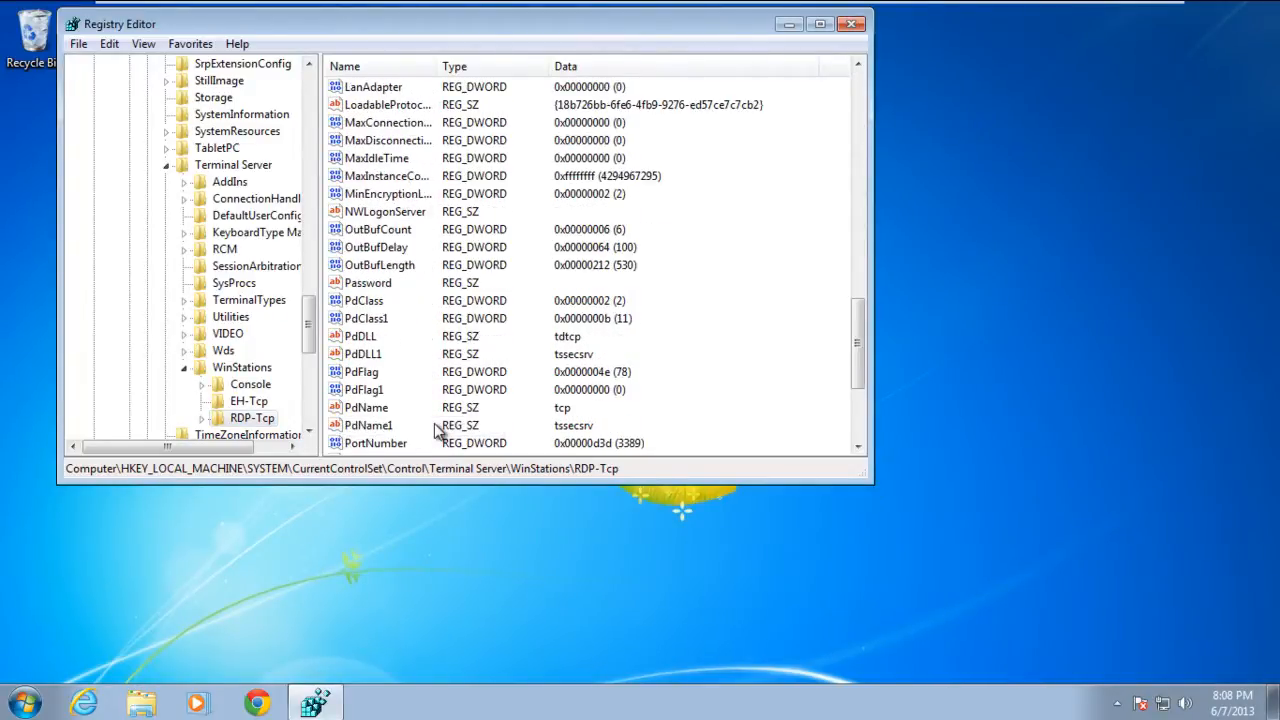
Replace PortNumber 3389 with decimal 54600 (0x0000d548), save it, and close Registry Editor
{"action": "double_click", "coordinate": [373, 443]}
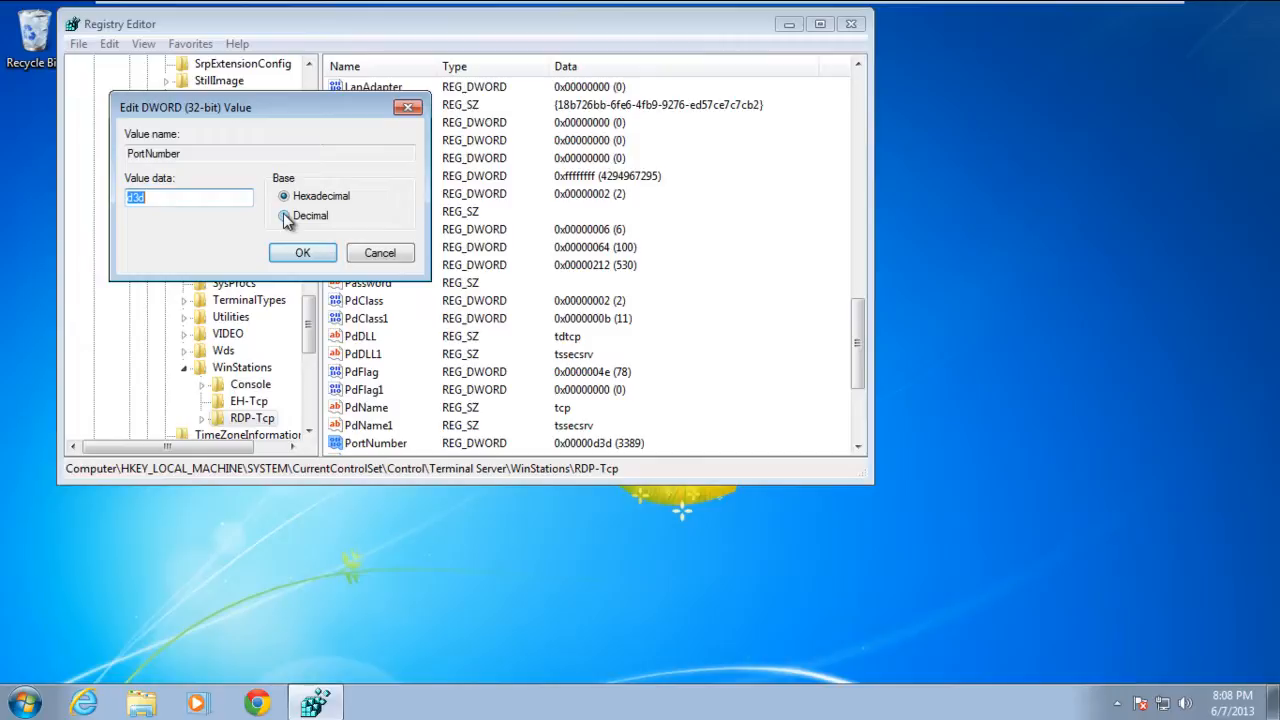
{"action": "left_click", "coordinate": [286, 216]}
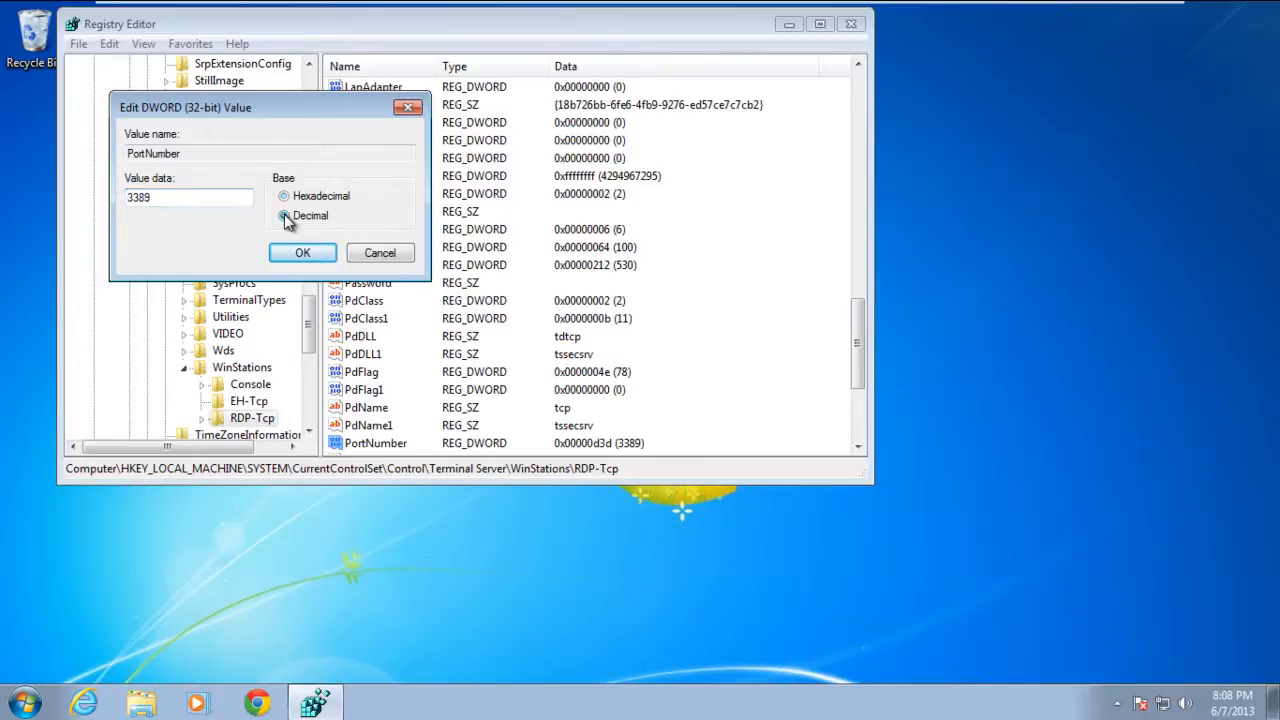
{"action": "left_click", "coordinate": [285, 215]}
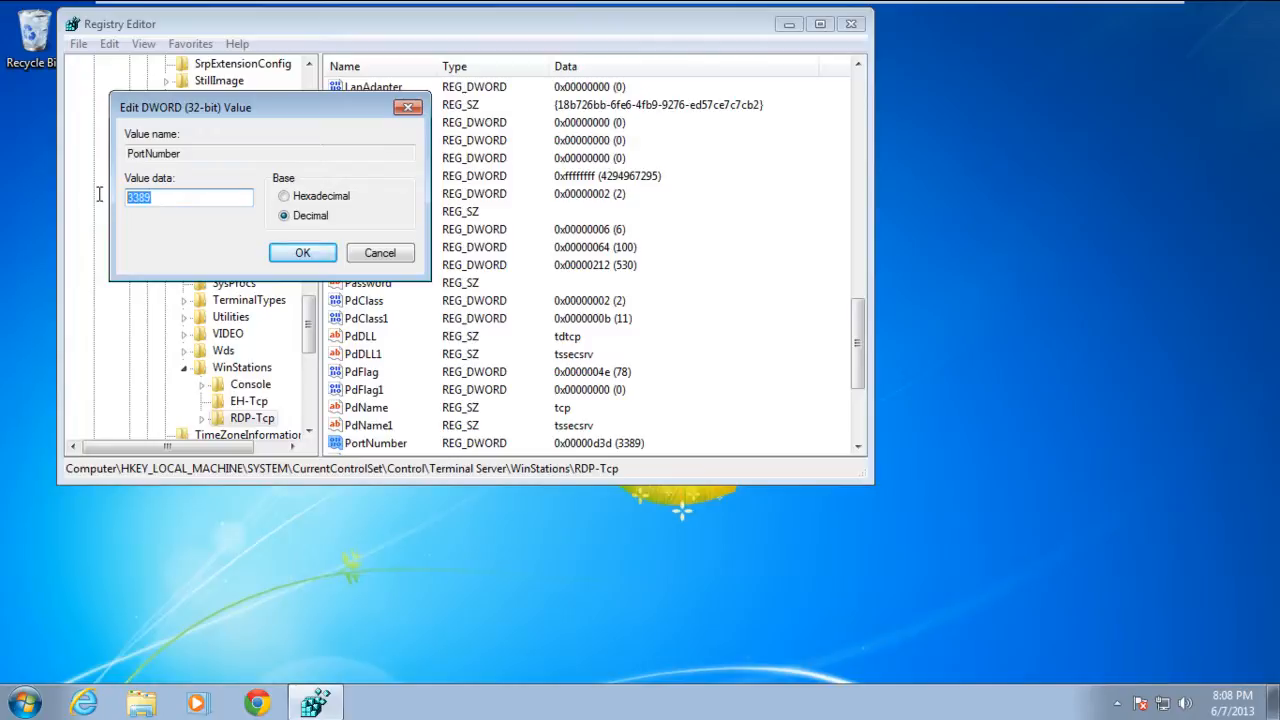
{"action": "type", "text": "54600"}
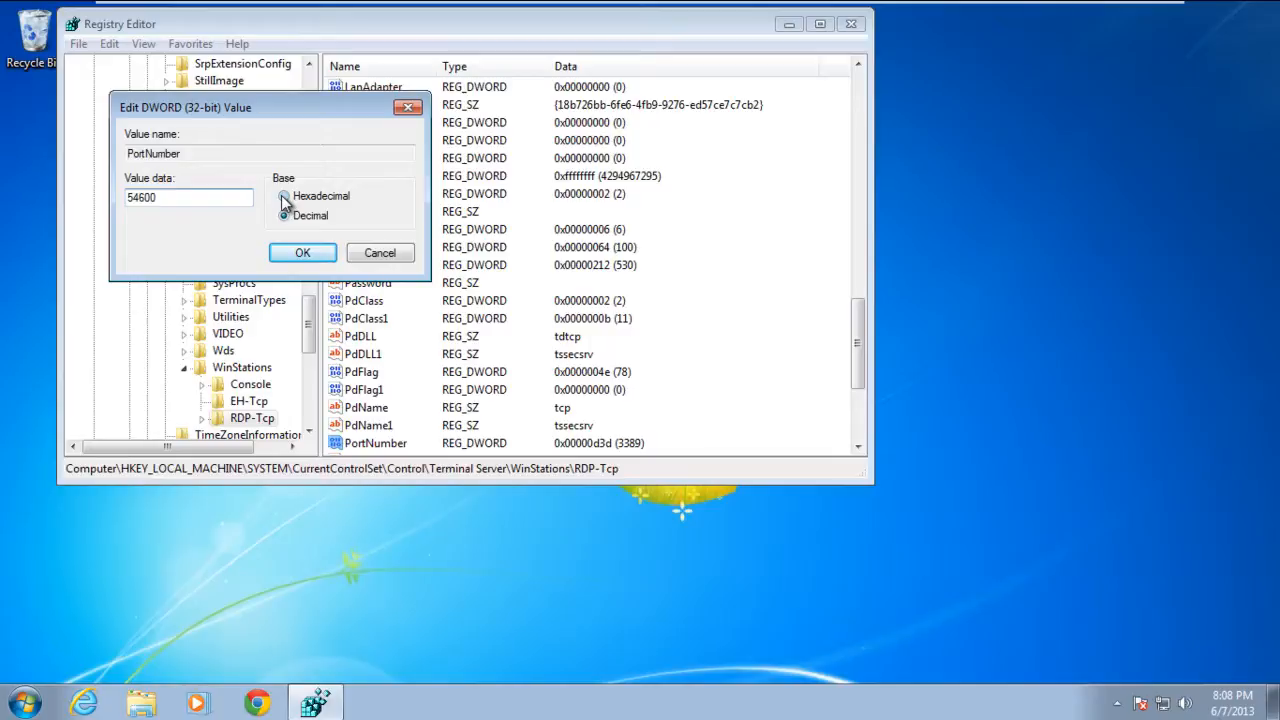
{"action": "left_click", "coordinate": [285, 195]}
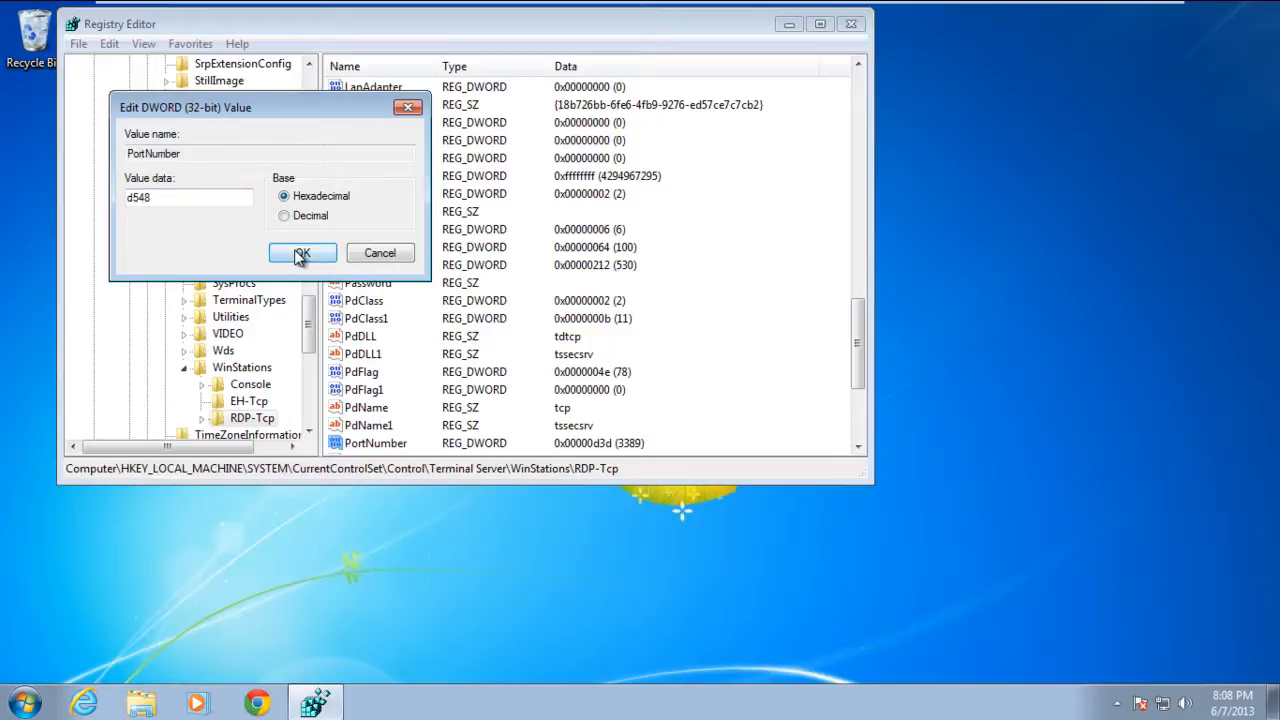
{"action": "left_click", "coordinate": [302, 252]}
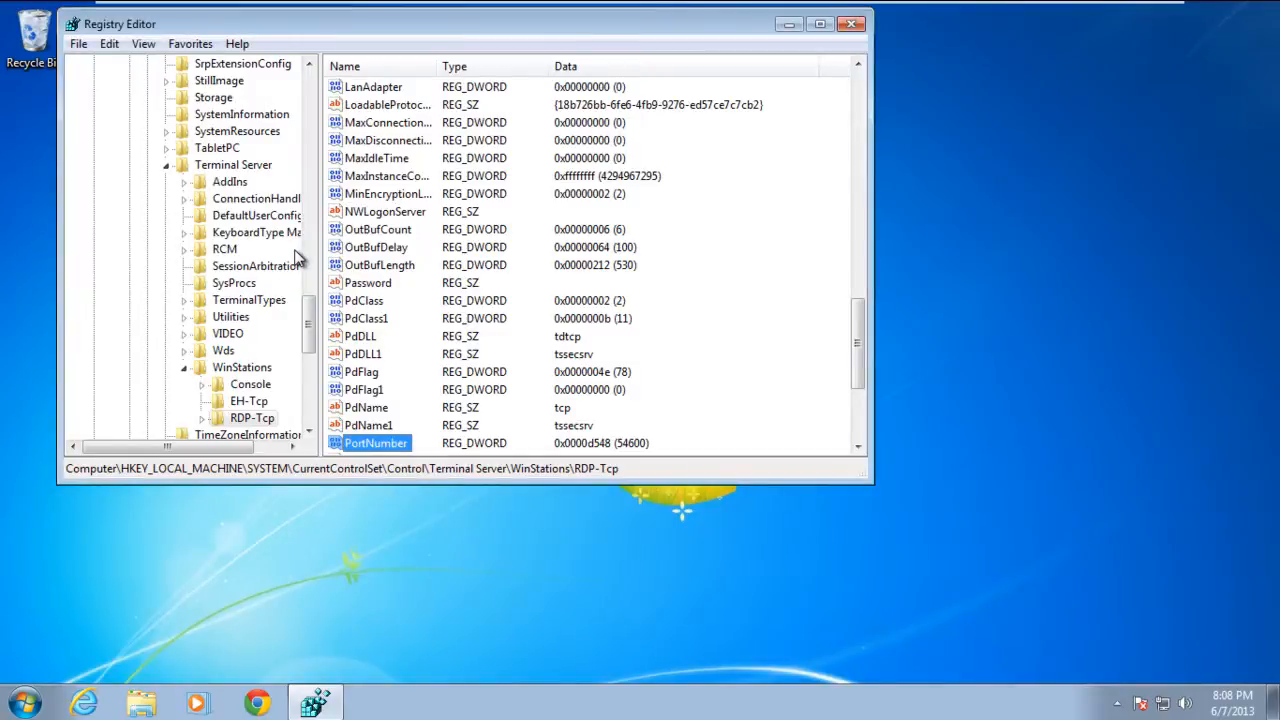
{"action": "left_click", "coordinate": [851, 23]}
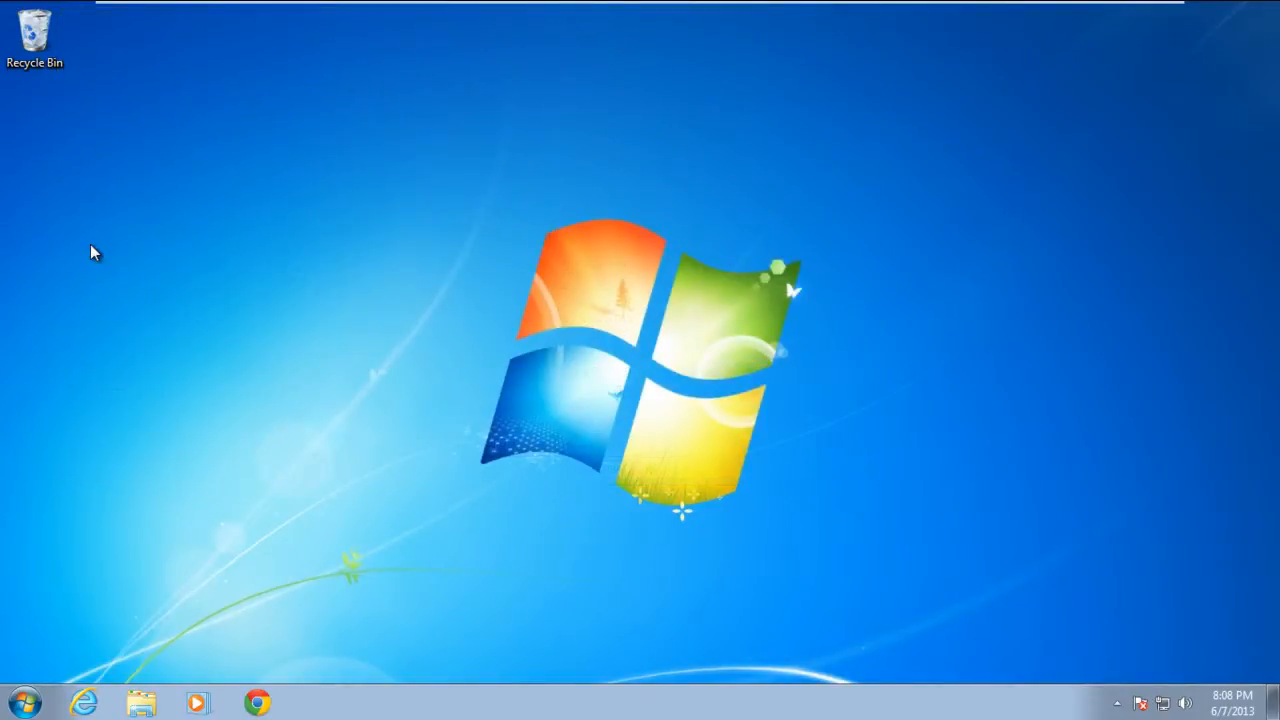